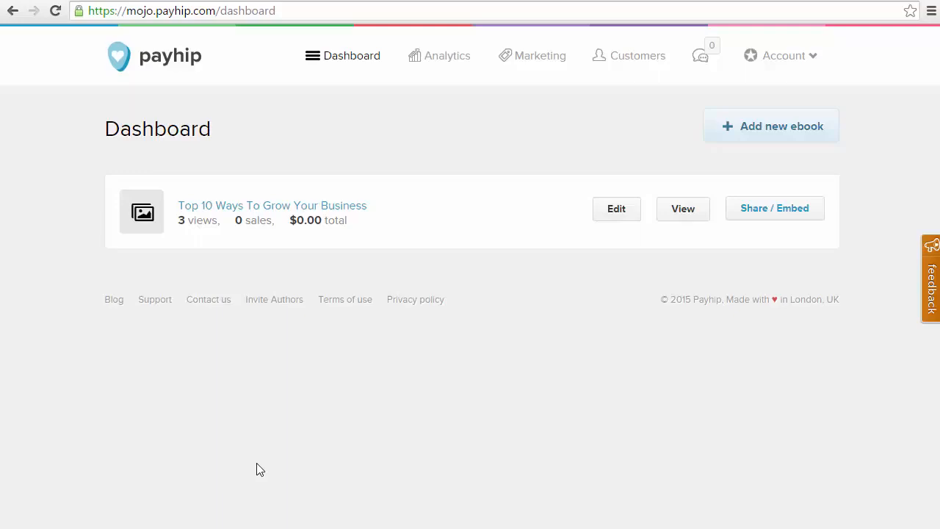
pyautogui.moveTo(354, 325)
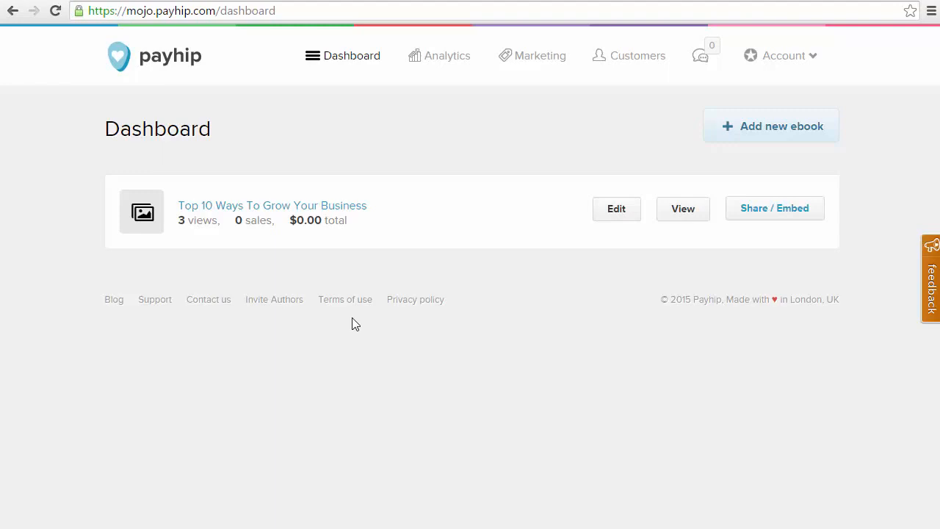
pyautogui.moveTo(336, 70)
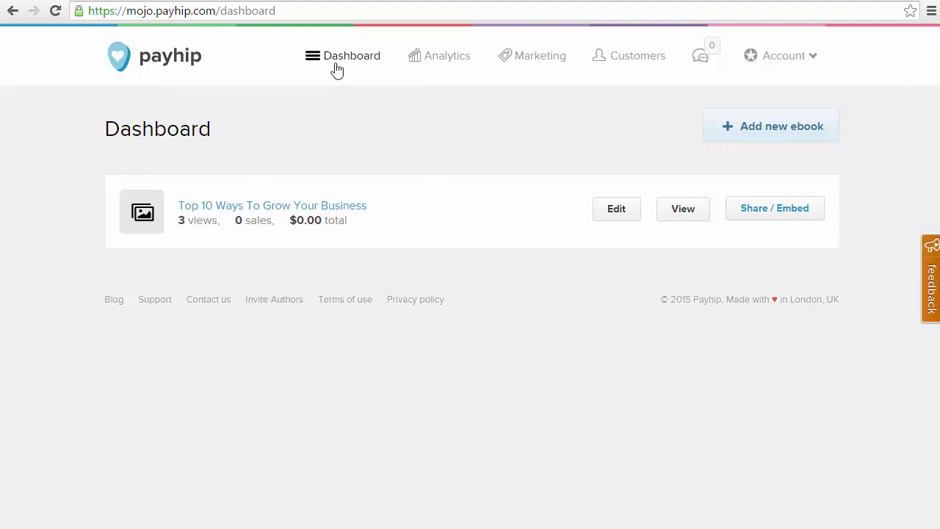
pyautogui.moveTo(608, 243)
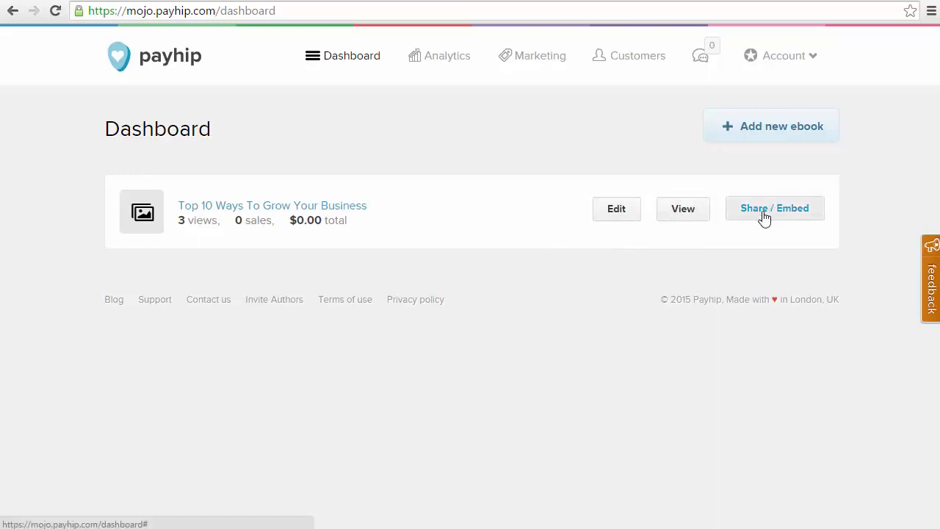
# Step: Bring up the Share / Embed options for the 'Top 10 Ways To Grow Your Business' ebook
pyautogui.click(774, 208)
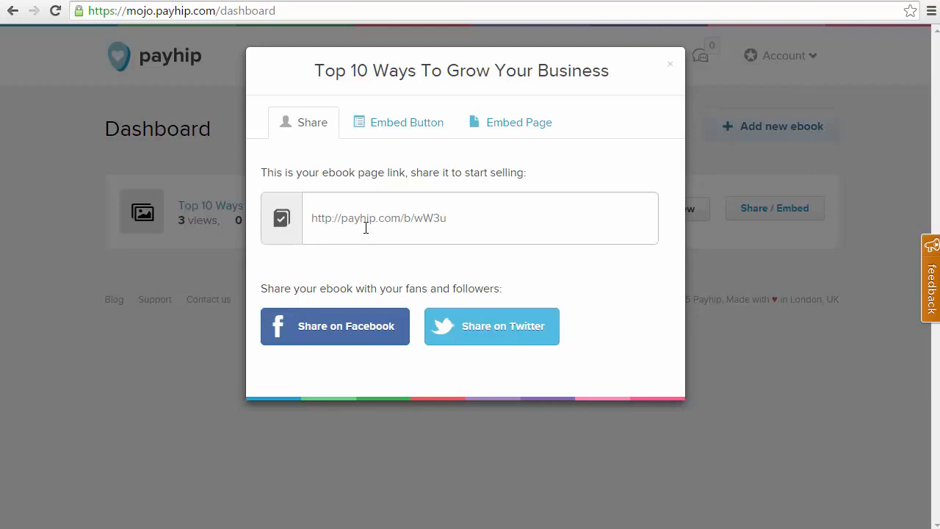
pyautogui.moveTo(339, 308)
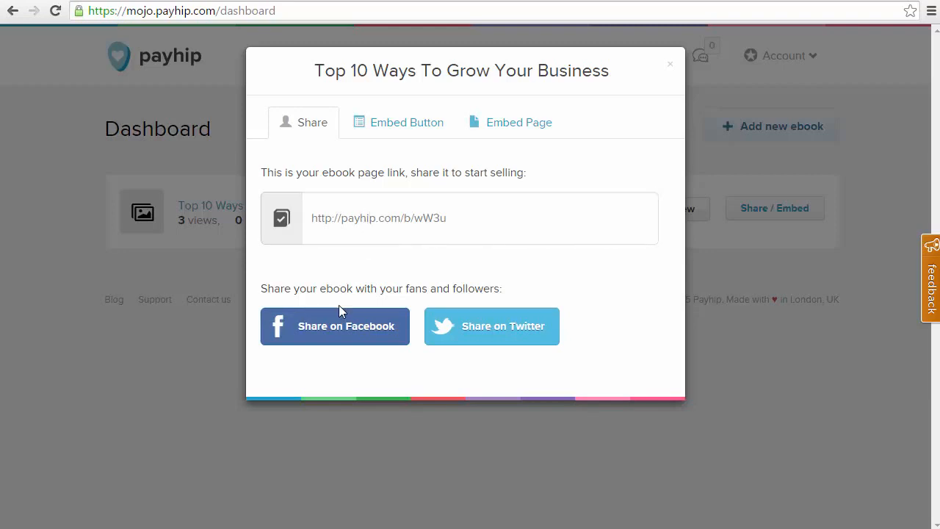
pyautogui.moveTo(392, 160)
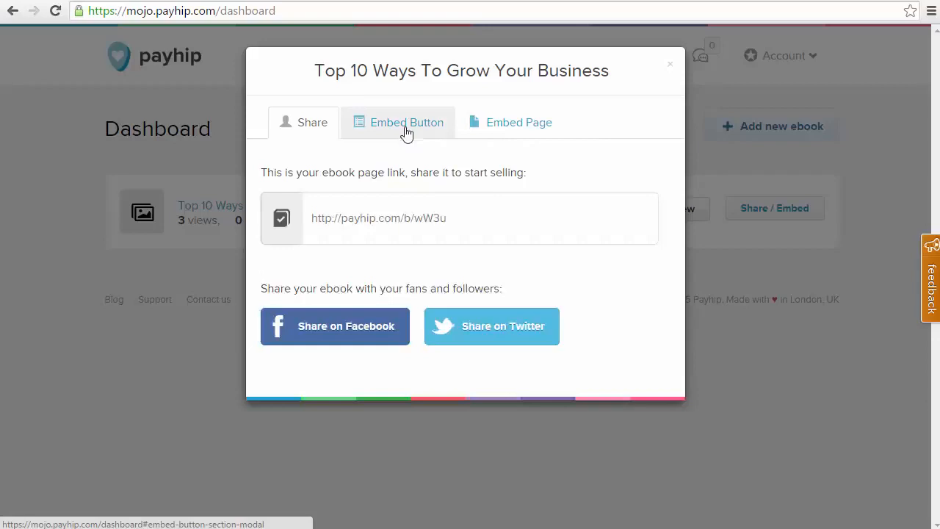
# Step: Switch to the Embed Button view and select its embed code snippet
pyautogui.click(405, 122)
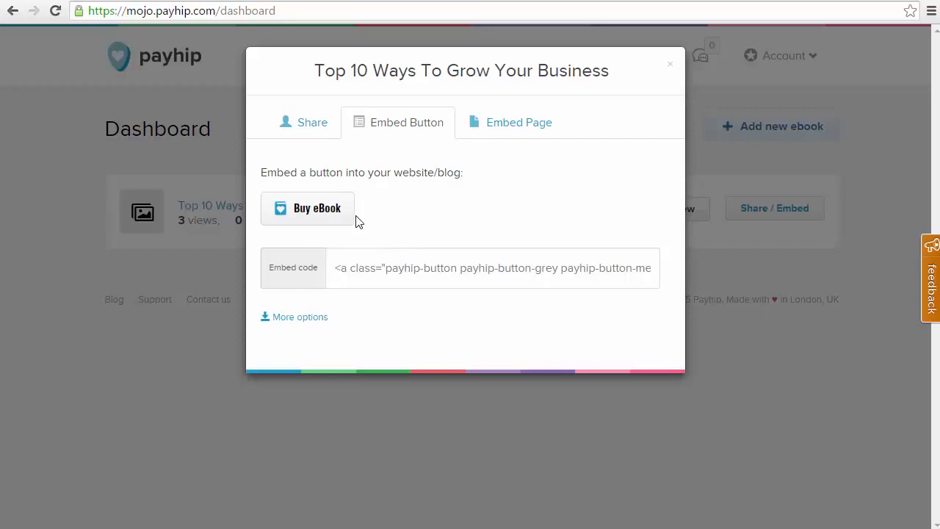
pyautogui.moveTo(297, 268)
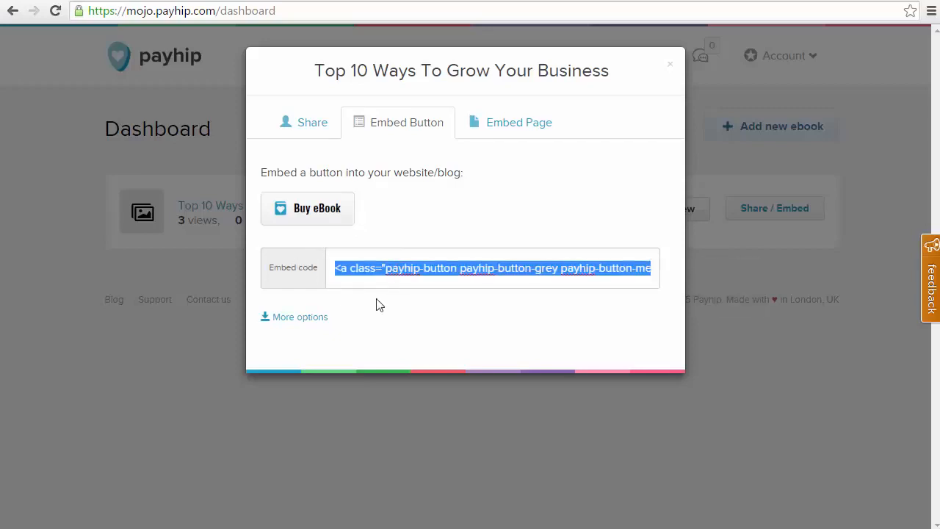
pyautogui.click(382, 267)
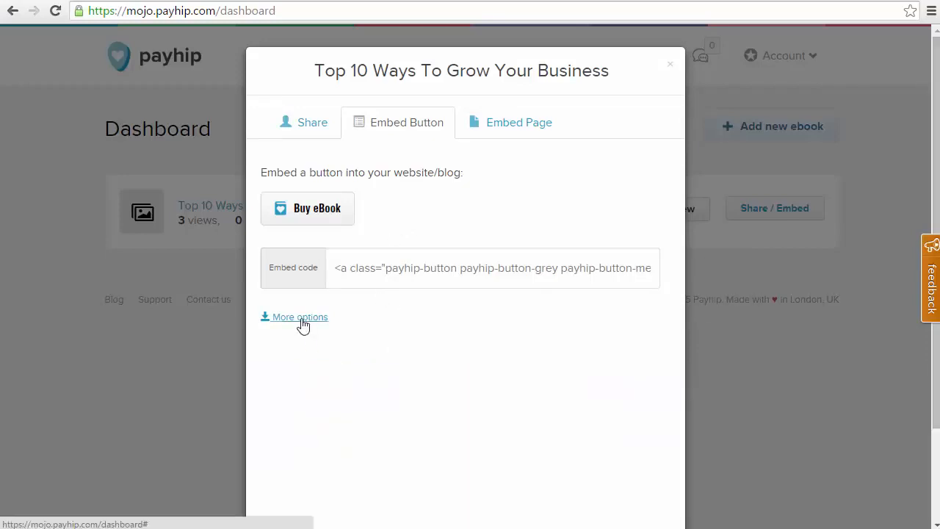
# Step: Label the button 'Buy this awesome report!' and make it Large
pyautogui.click(299, 318)
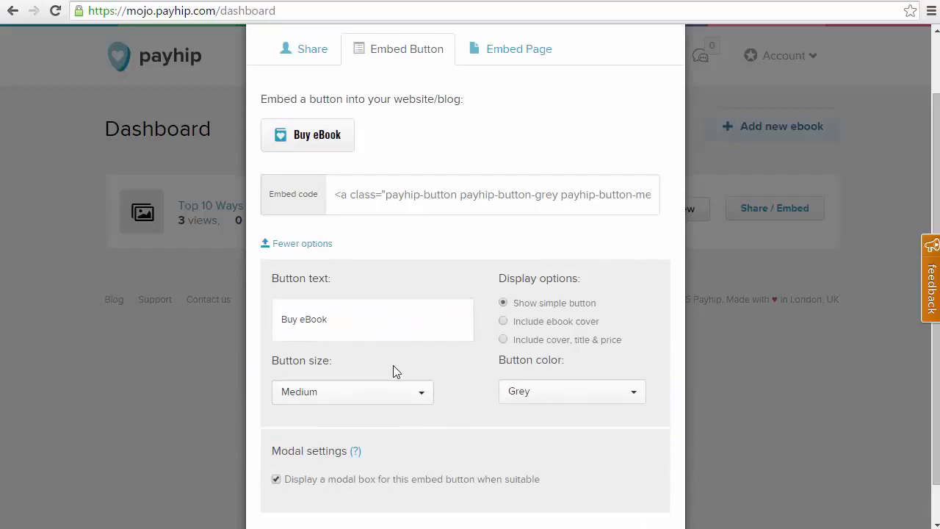
pyautogui.click(351, 319)
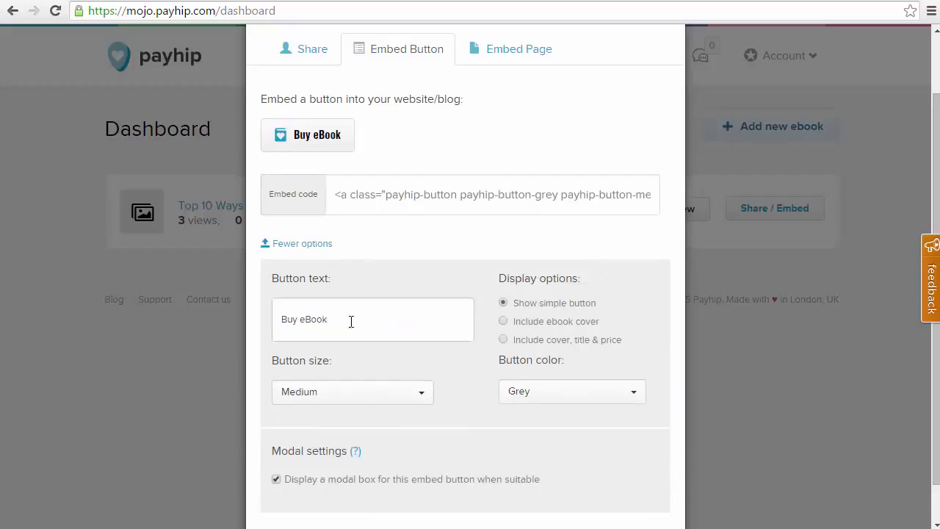
pyautogui.write('Buy this awesome report!')
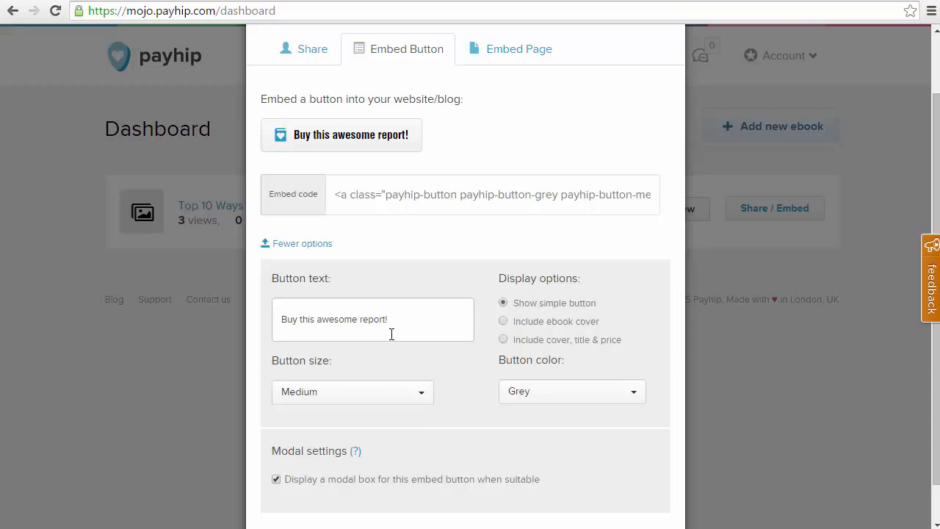
pyautogui.click(353, 391)
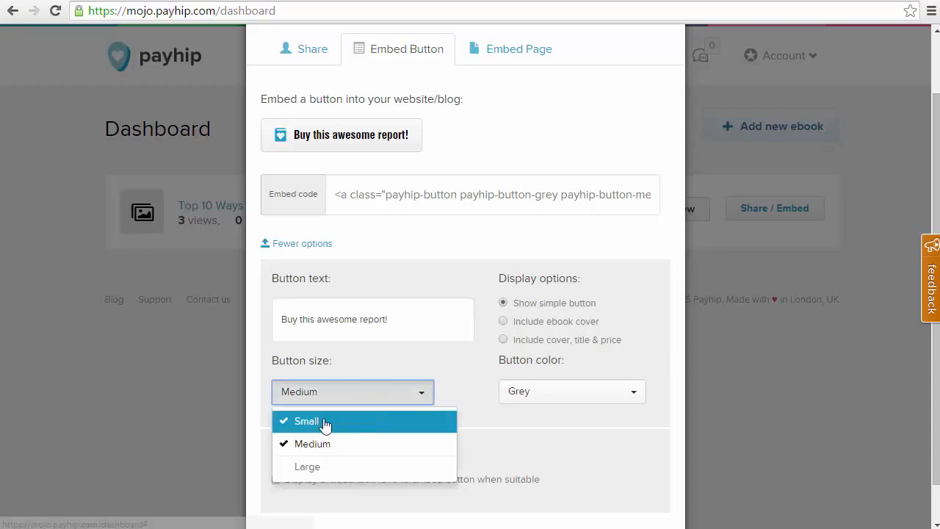
pyautogui.click(307, 467)
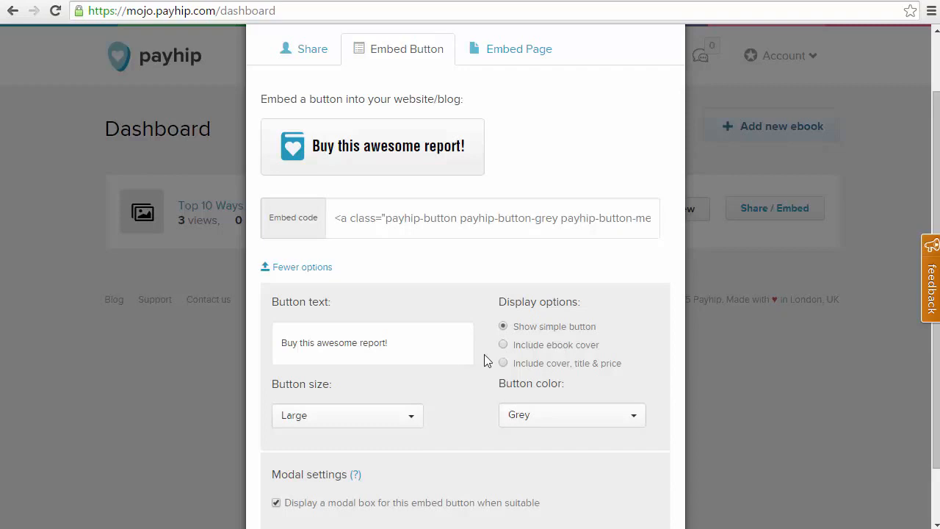
pyautogui.moveTo(505, 349)
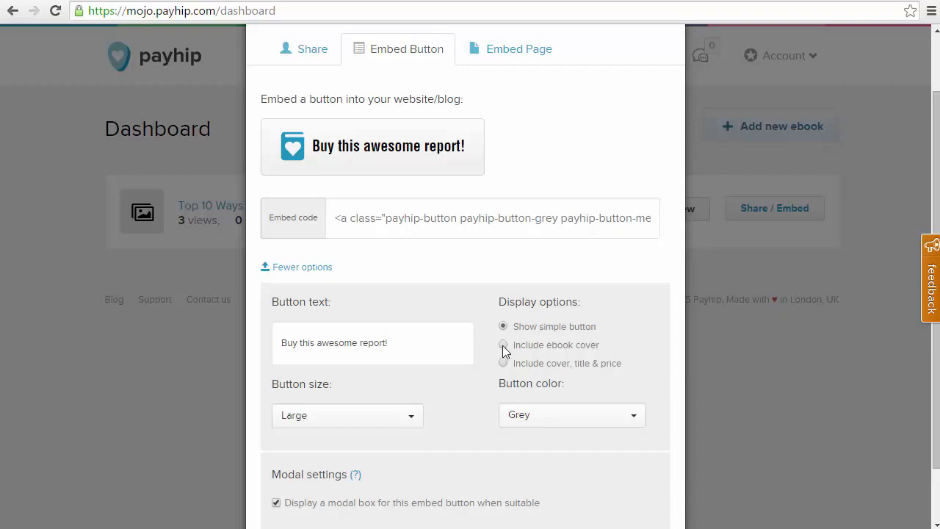
# Step: Include cover, title & price with the button and colour it Green
pyautogui.click(503, 343)
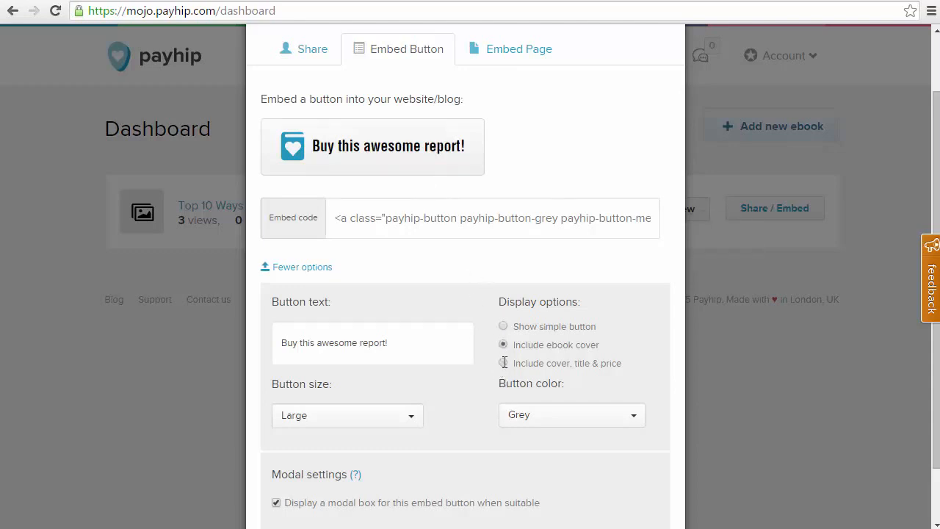
pyautogui.click(502, 363)
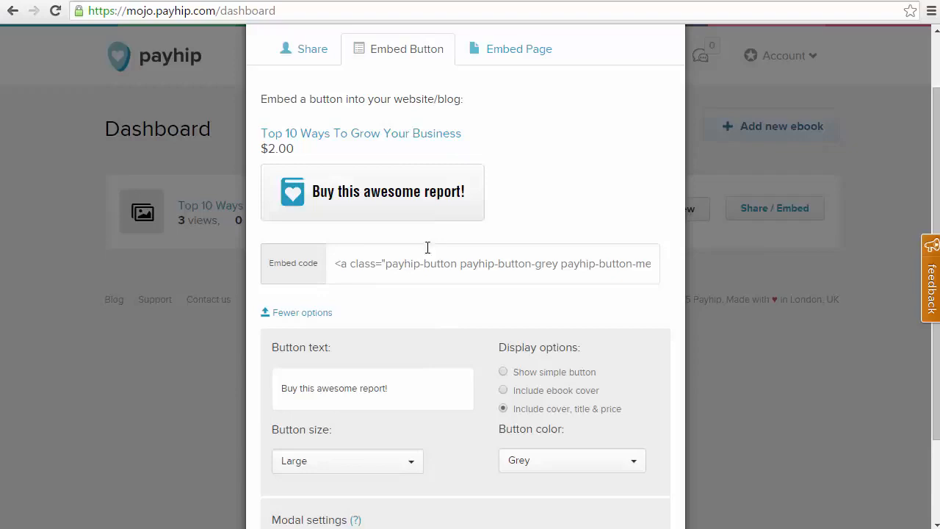
pyautogui.moveTo(431, 326)
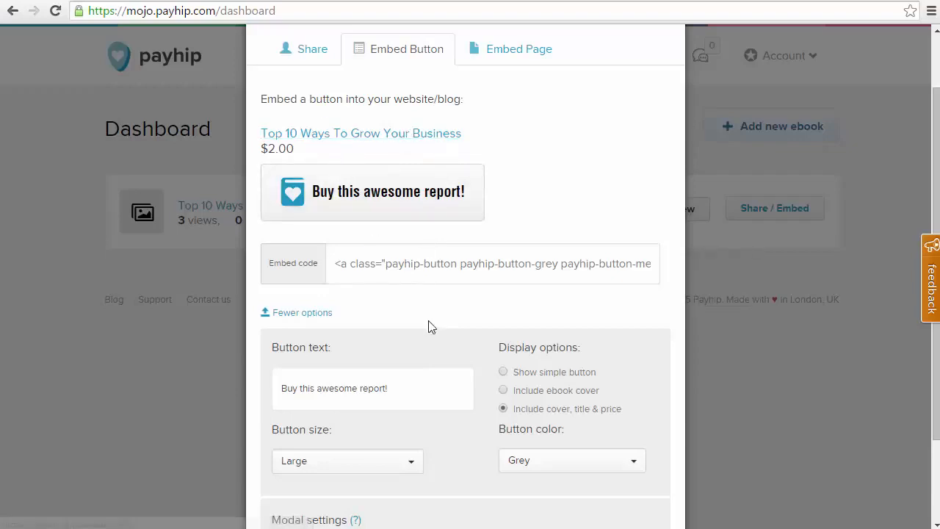
pyautogui.click(571, 388)
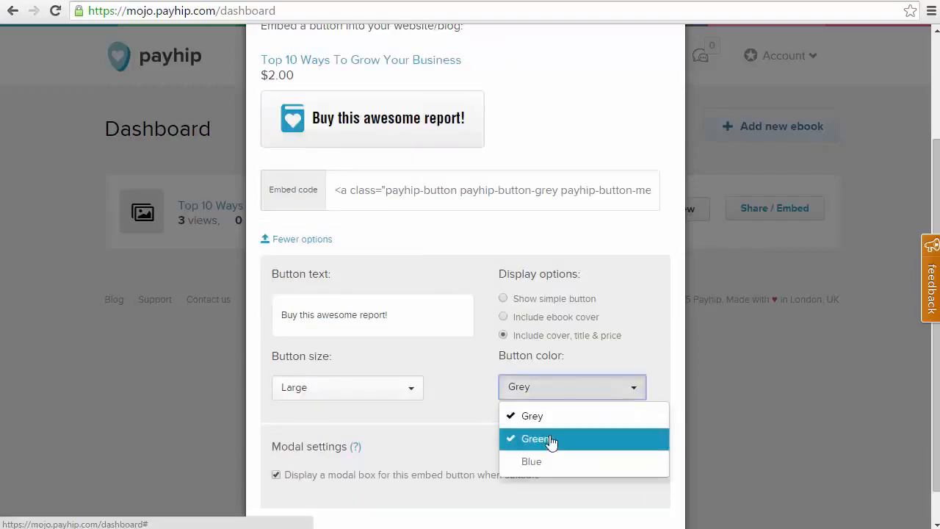
pyautogui.click(536, 437)
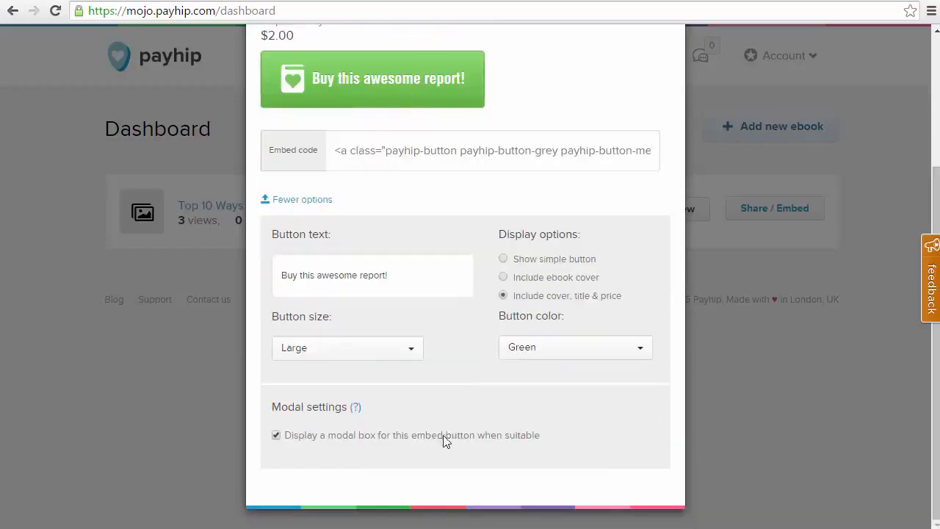
pyautogui.moveTo(346, 450)
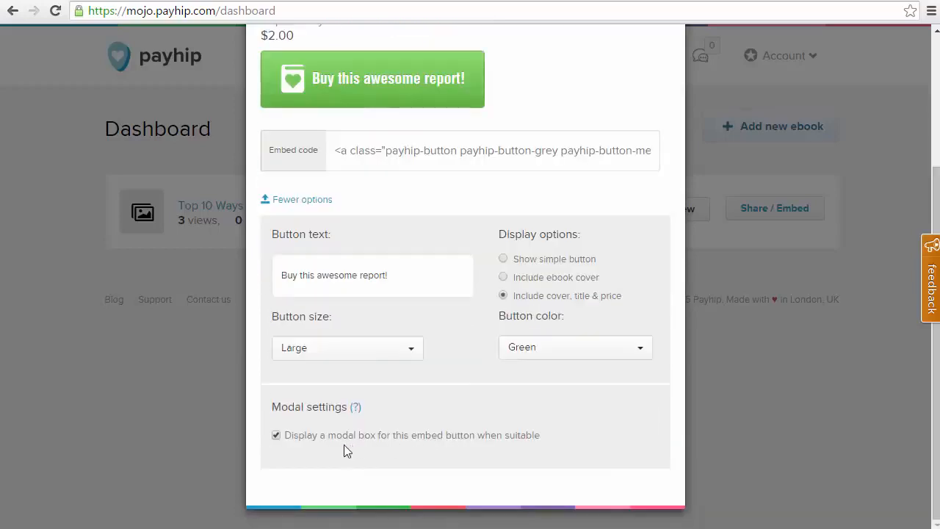
pyautogui.moveTo(438, 382)
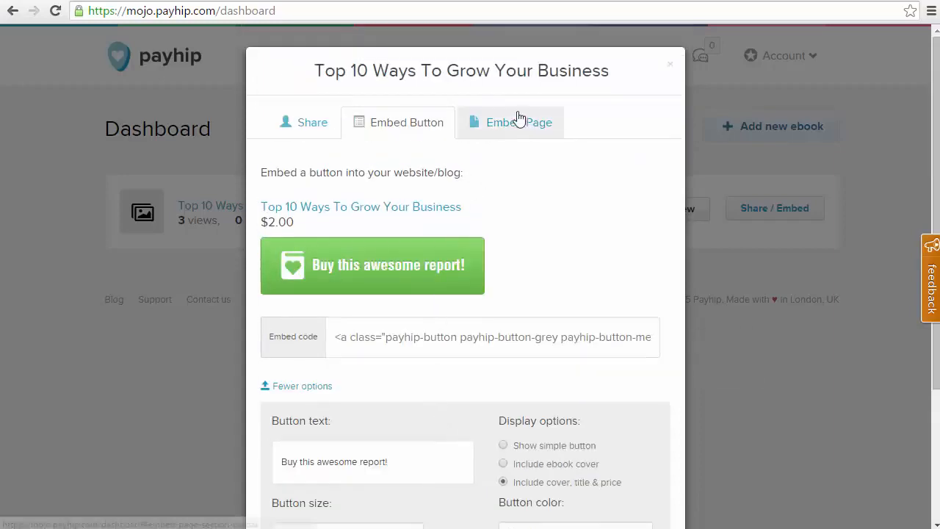
pyautogui.click(518, 122)
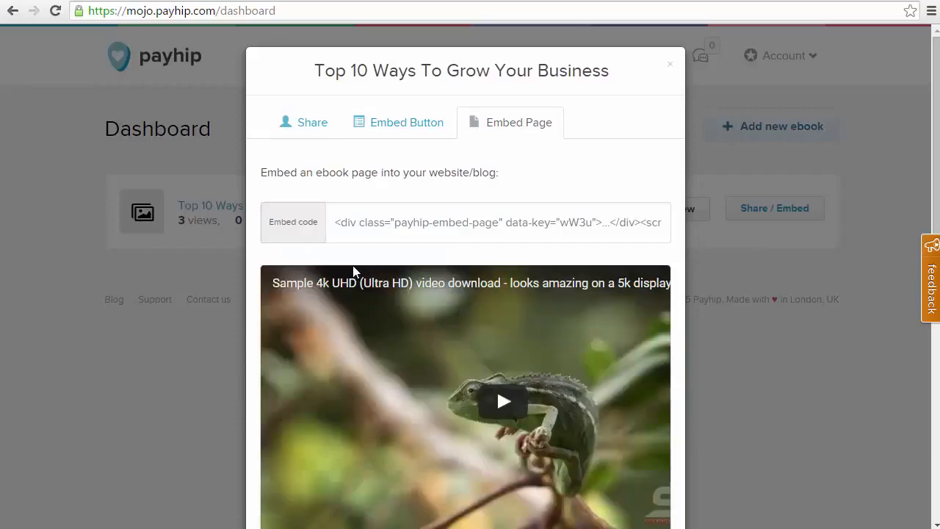
pyautogui.click(498, 221)
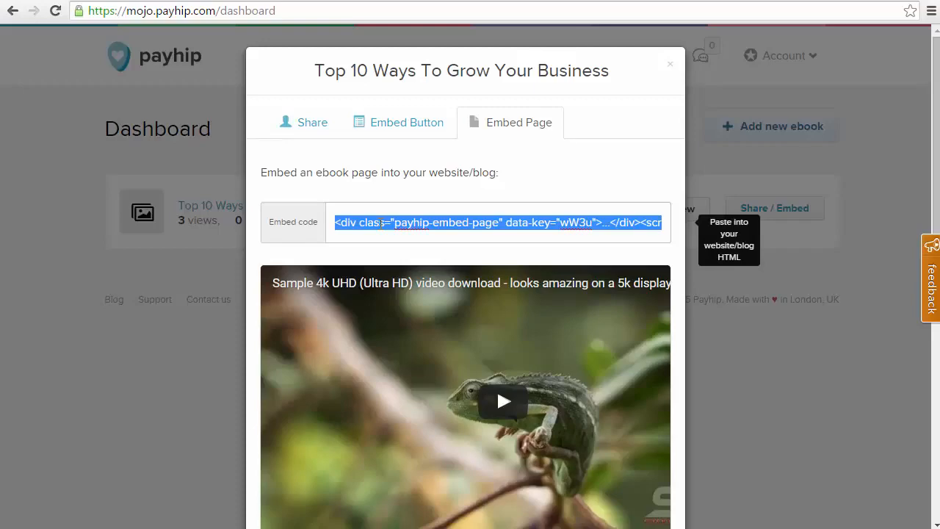
pyautogui.moveTo(368, 276)
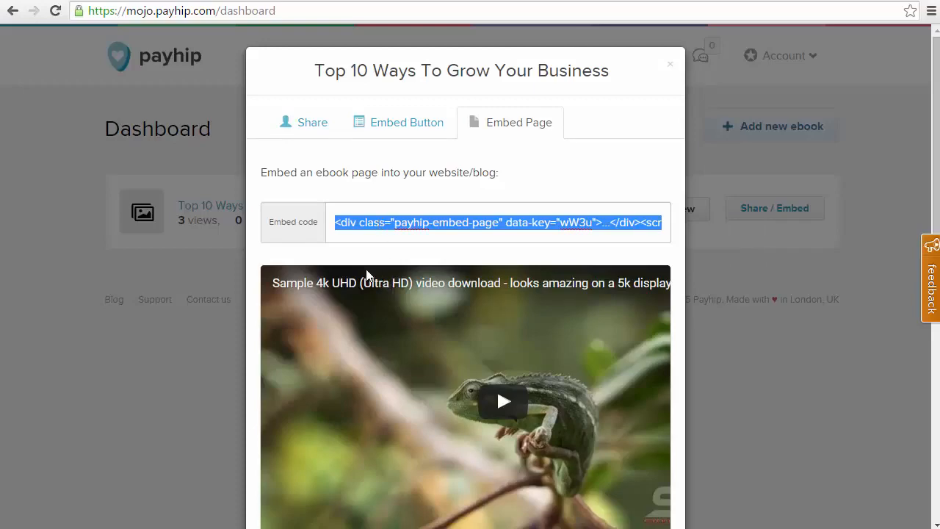
pyautogui.scroll(-3)
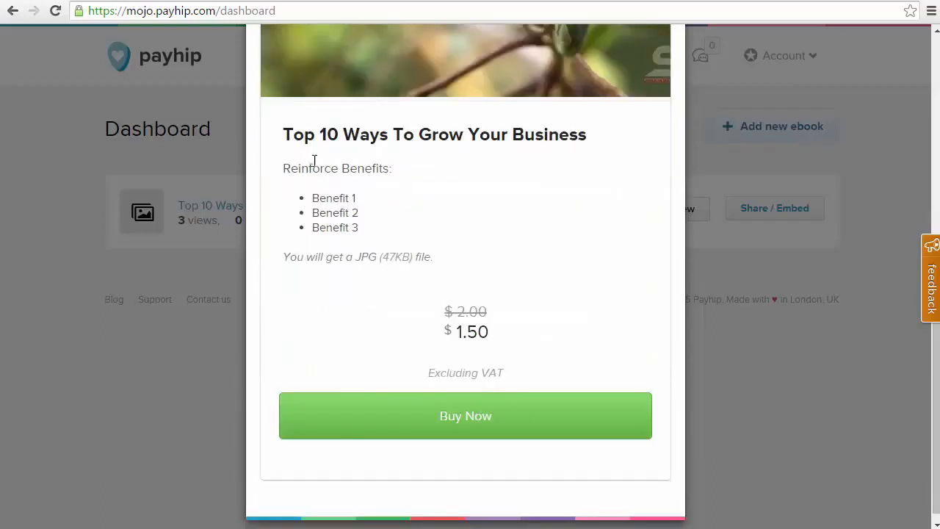
pyautogui.moveTo(402, 343)
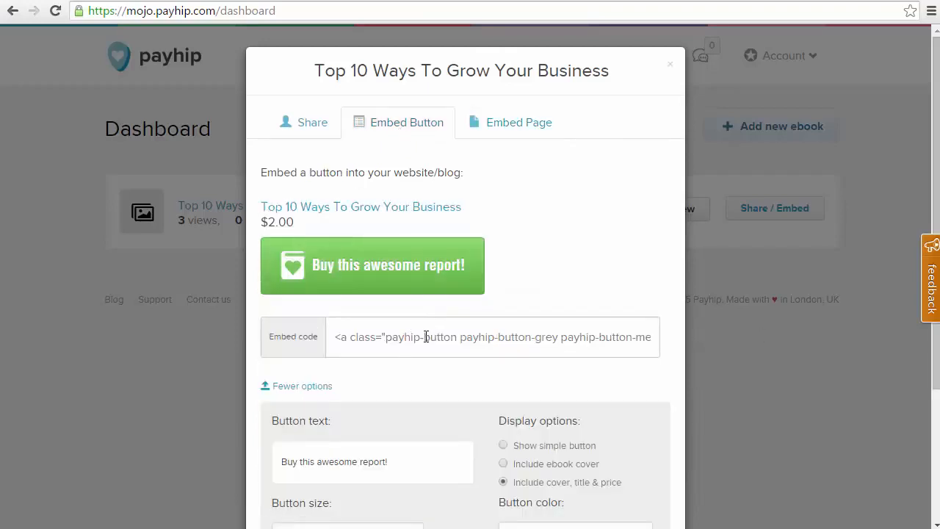
# Step: Paste the button embed code into the 'Testing Product Embed' post and publish it
pyautogui.rightClick(492, 336)
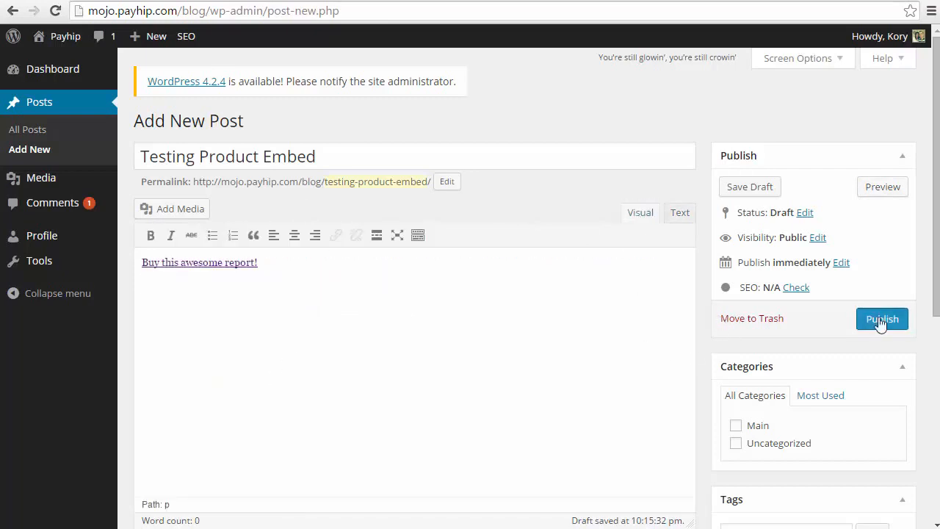
pyautogui.click(881, 317)
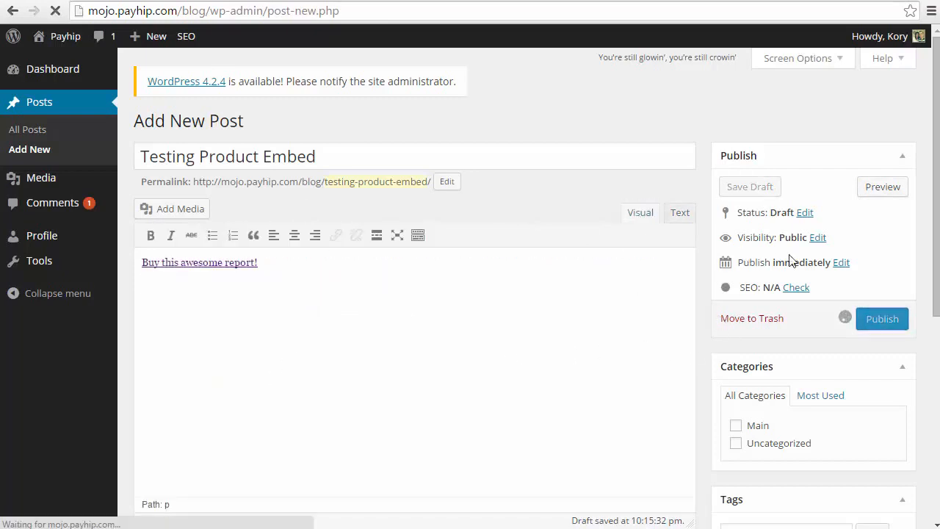
pyautogui.click(881, 317)
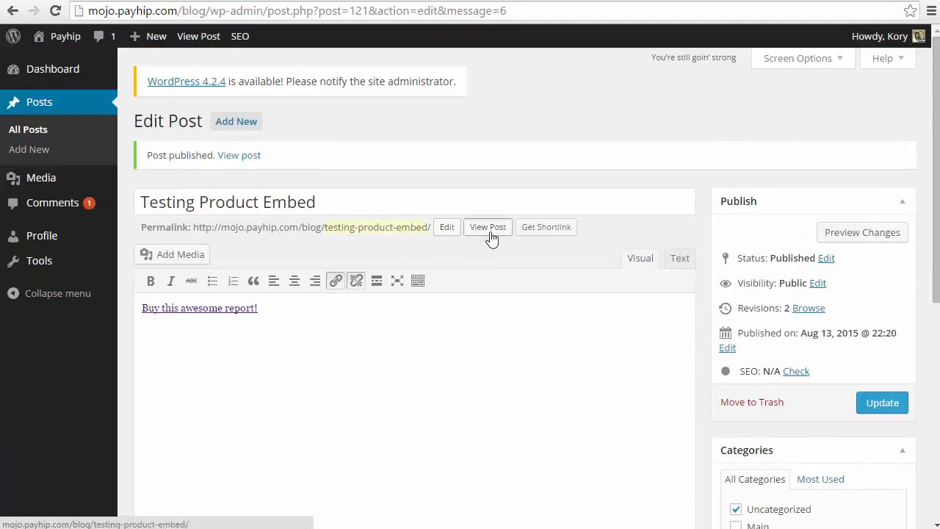
# Step: View the live post and follow its green button to the ebook's Payhip page ($2.00 in cart)
pyautogui.click(487, 226)
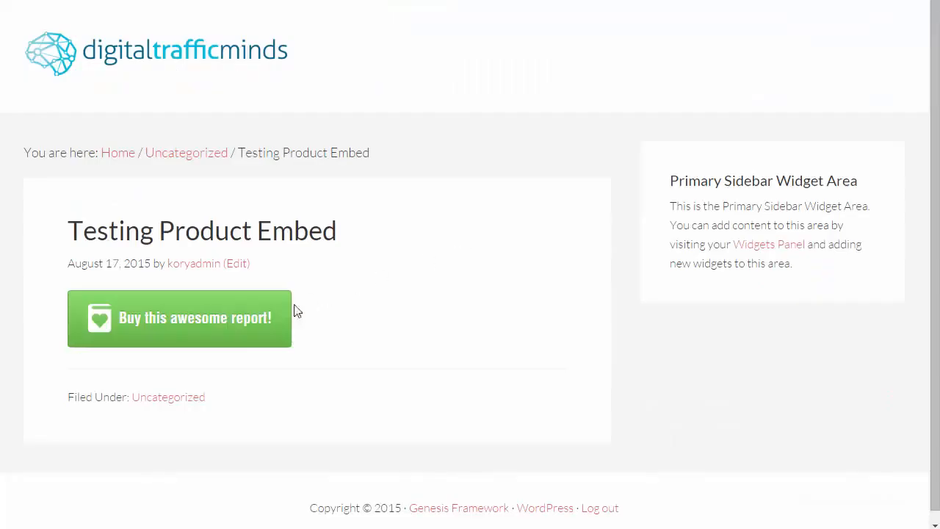
pyautogui.moveTo(150, 346)
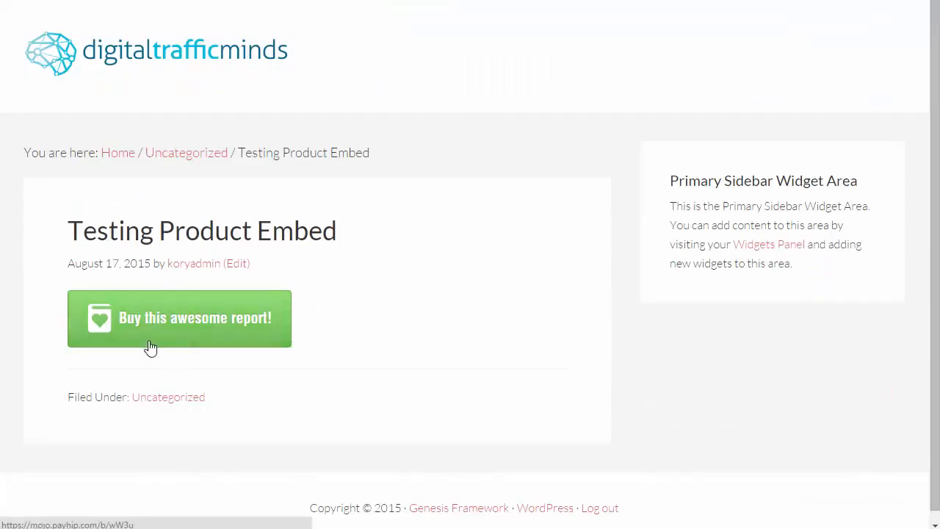
pyautogui.moveTo(184, 315)
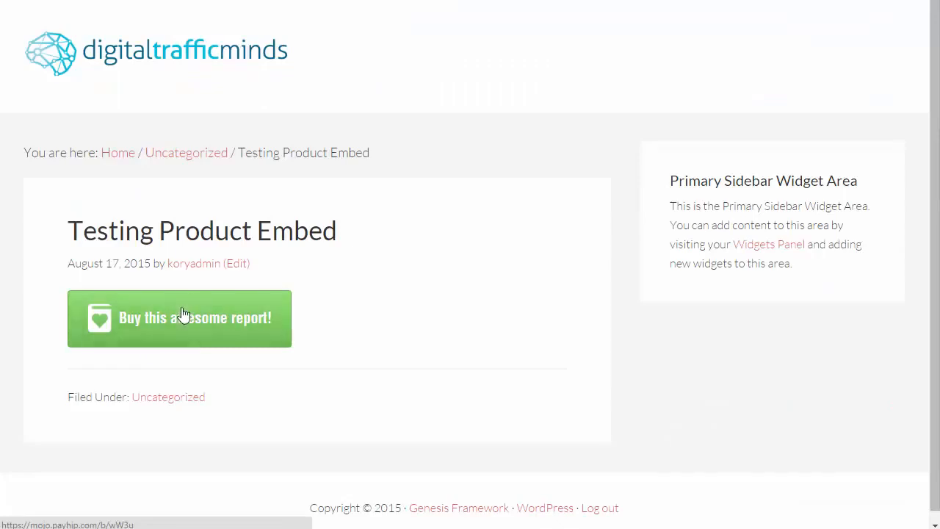
pyautogui.moveTo(359, 263)
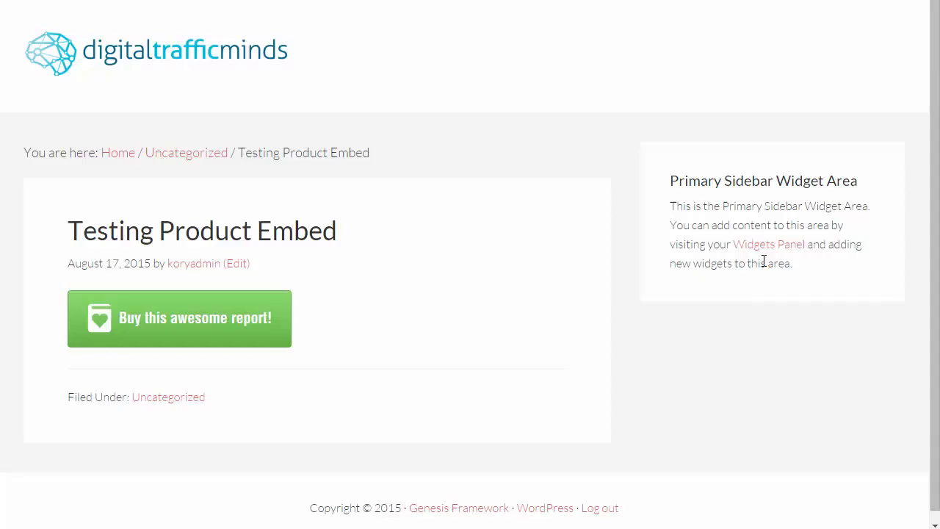
pyautogui.moveTo(266, 347)
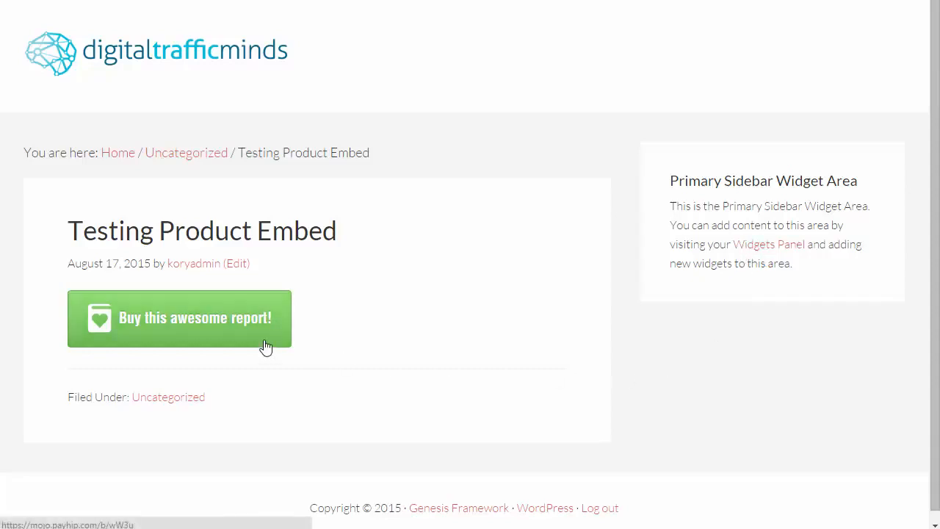
pyautogui.moveTo(182, 341)
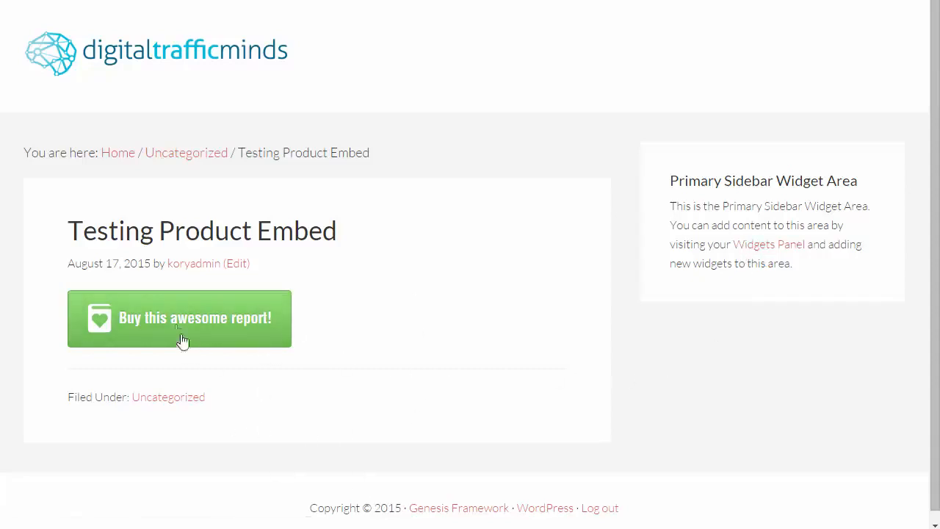
pyautogui.click(179, 317)
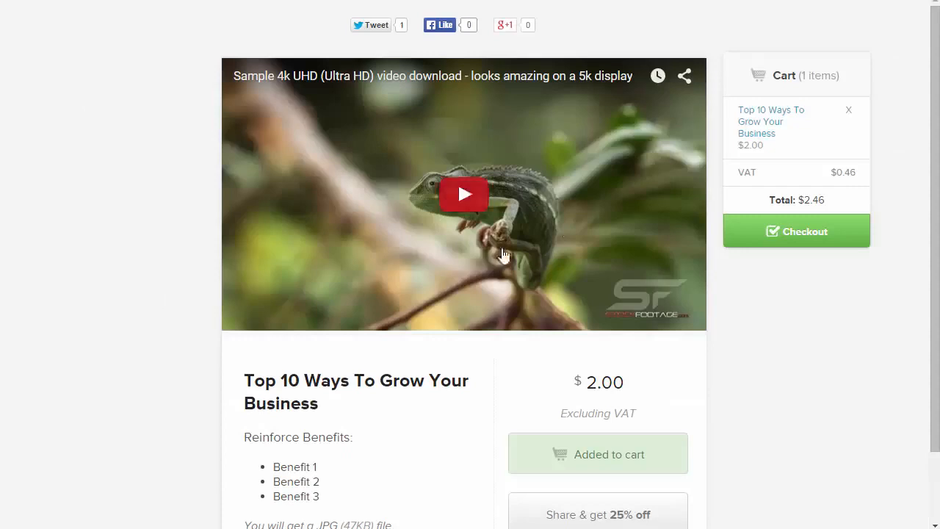
pyautogui.scroll(-3)
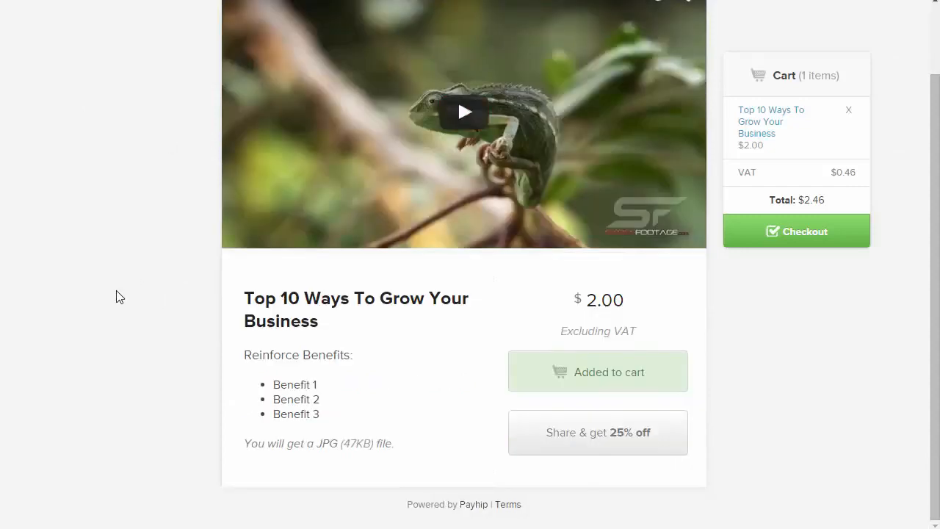